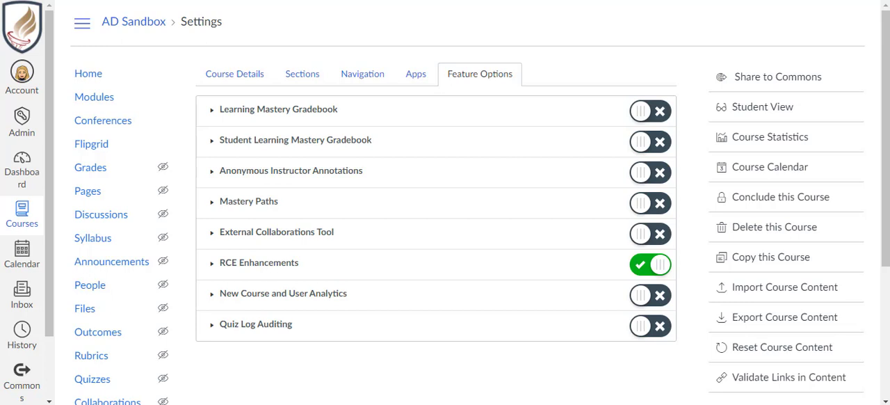
pyautogui.moveTo(540, 339)
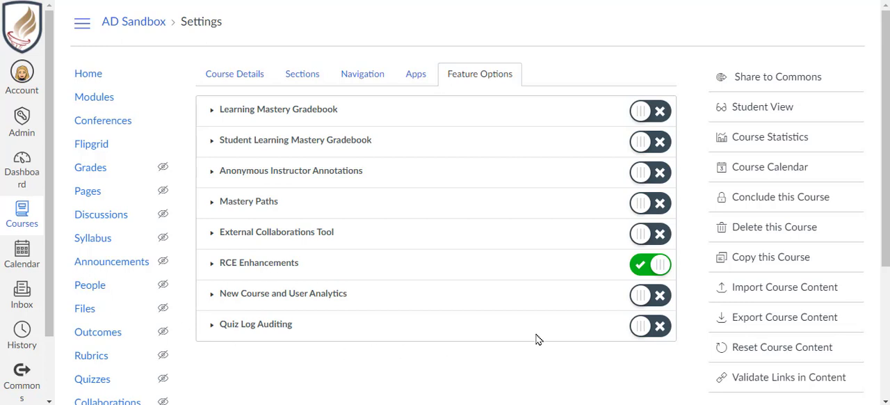
pyautogui.moveTo(647, 271)
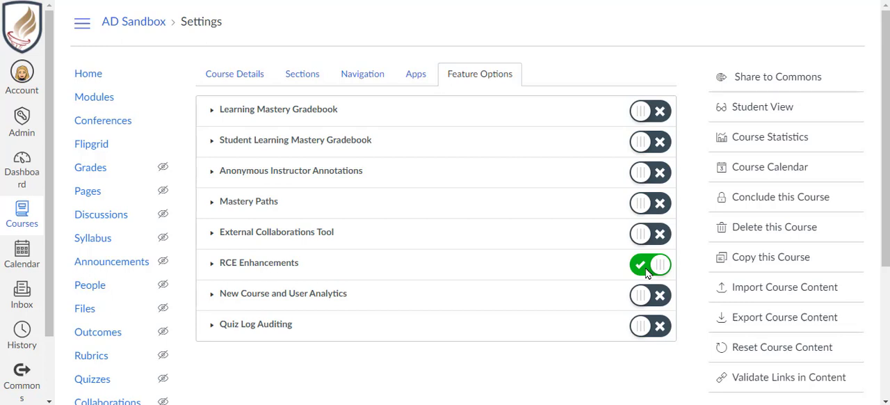
pyautogui.moveTo(89, 73)
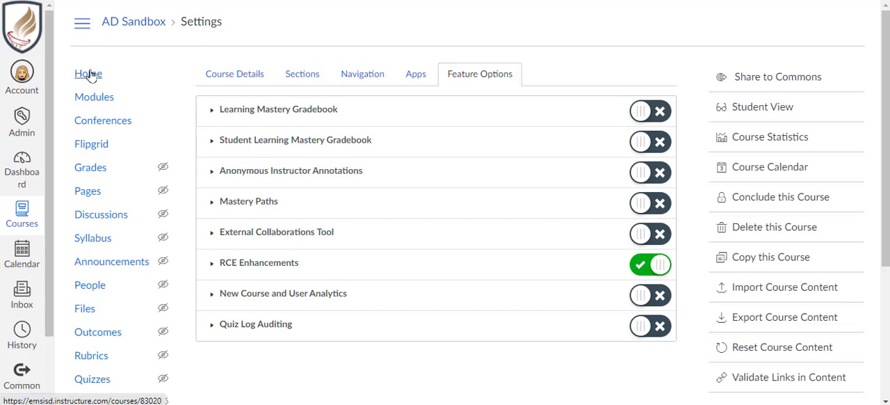
# Step: Reach the RCE Updates page in the new editor, review the Edit menu, and add a new line below the intro sentence
pyautogui.click(89, 73)
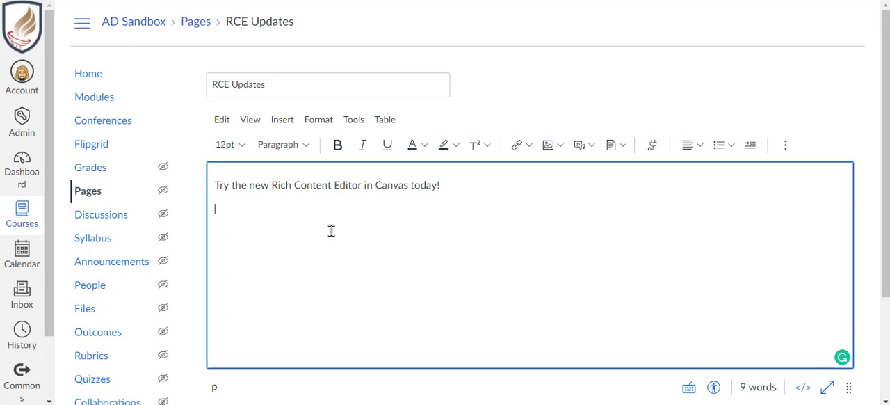
pyautogui.click(222, 120)
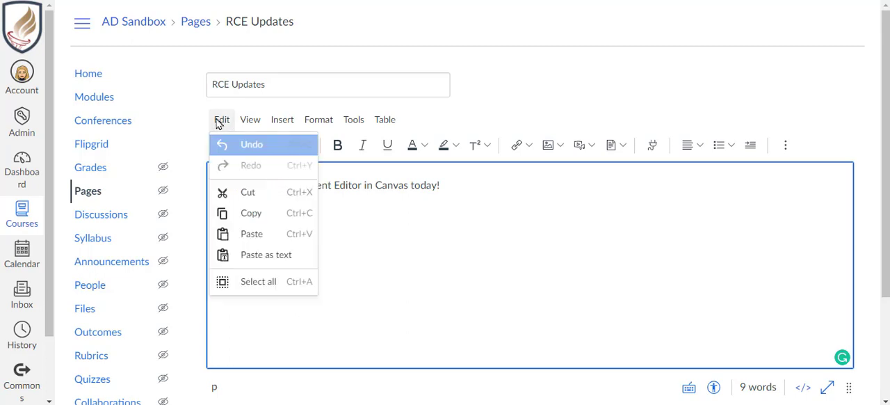
pyautogui.click(251, 120)
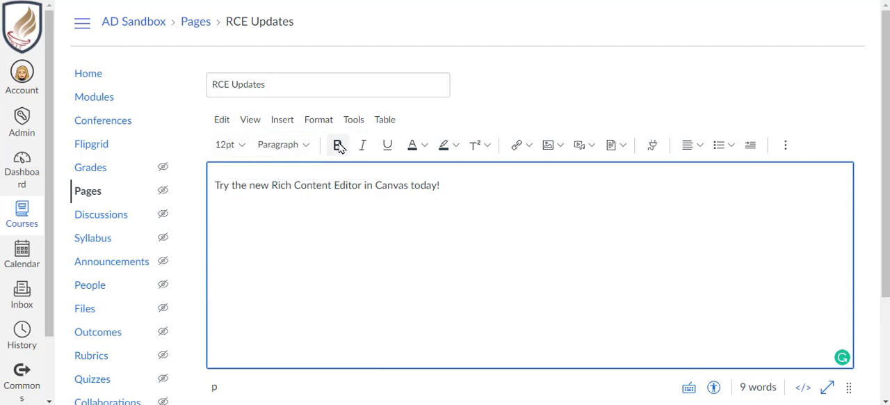
pyautogui.moveTo(730, 150)
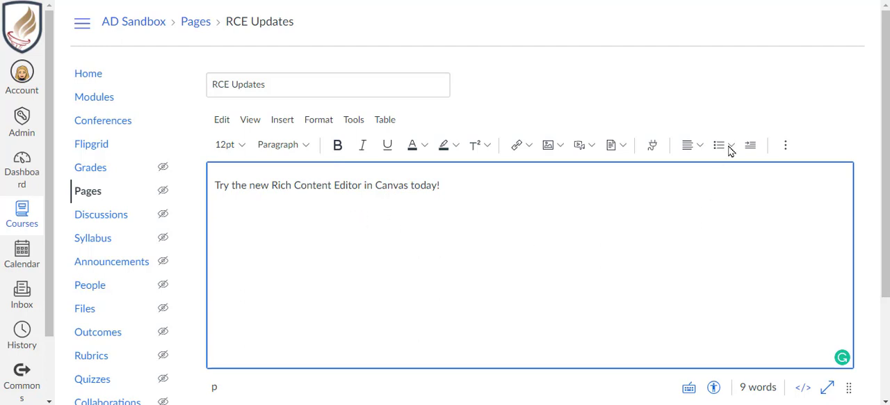
pyautogui.moveTo(748, 245)
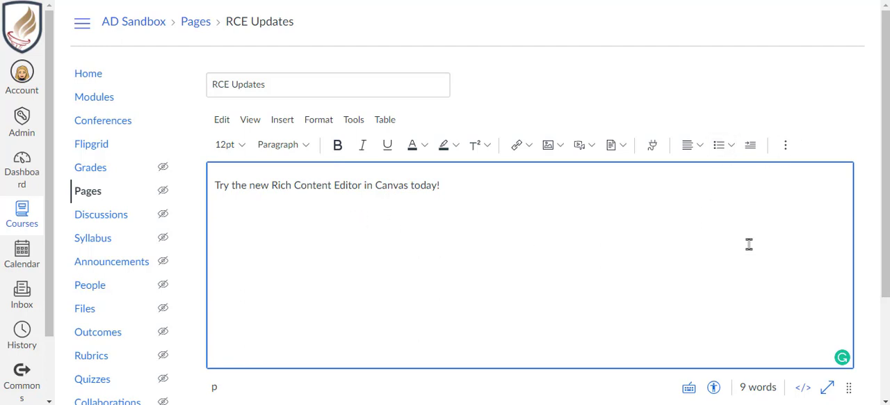
pyautogui.press('enter')
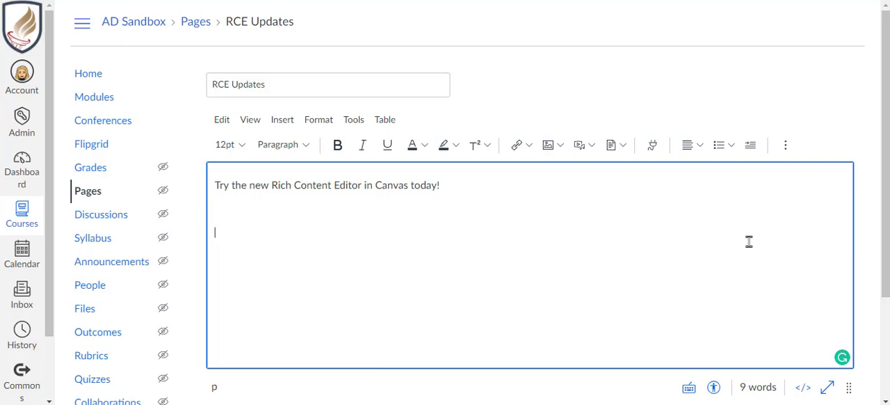
pyautogui.click(223, 120)
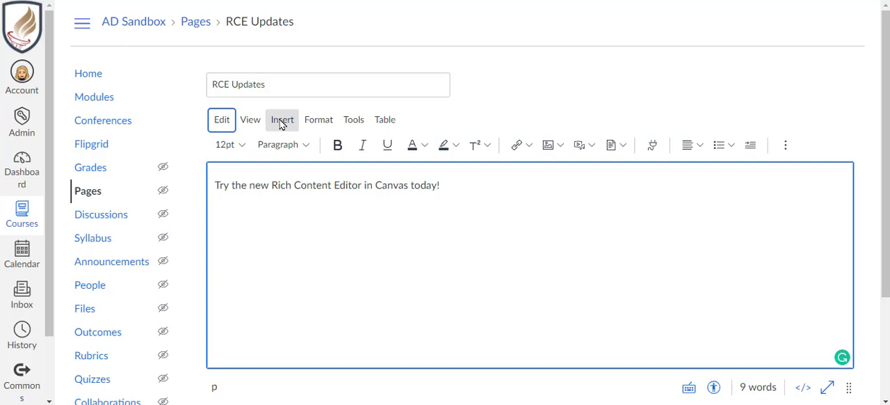
# Step: Insert an external link 'Canvas for Teacher' pointing to the YouTube playlist URL
pyautogui.click(281, 120)
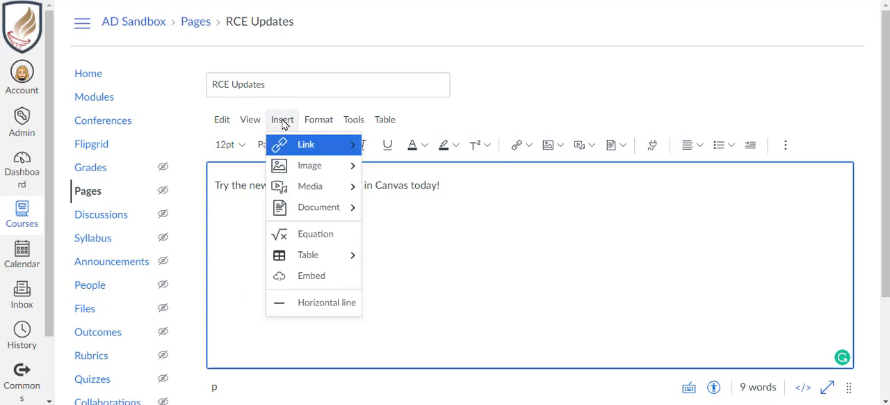
pyautogui.click(306, 145)
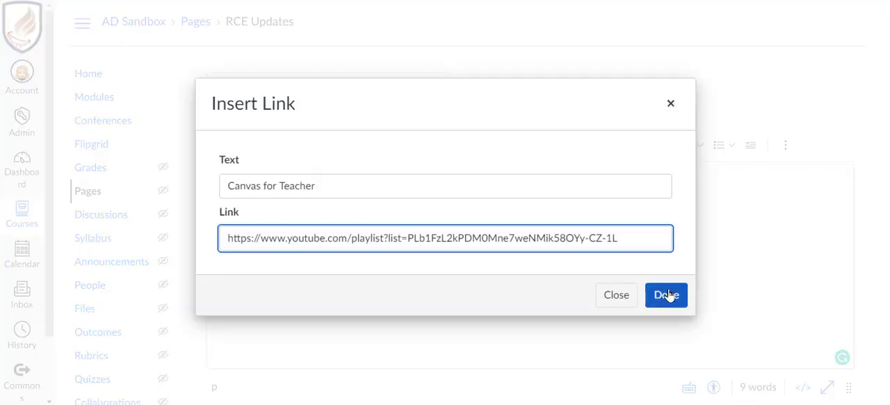
pyautogui.click(665, 295)
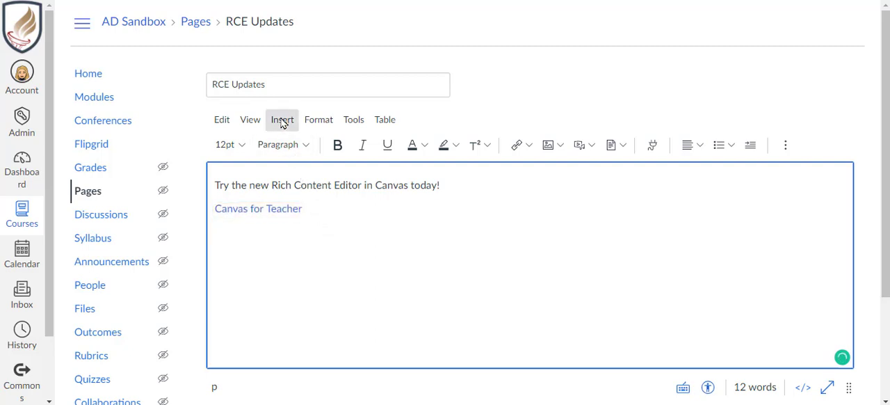
pyautogui.click(281, 119)
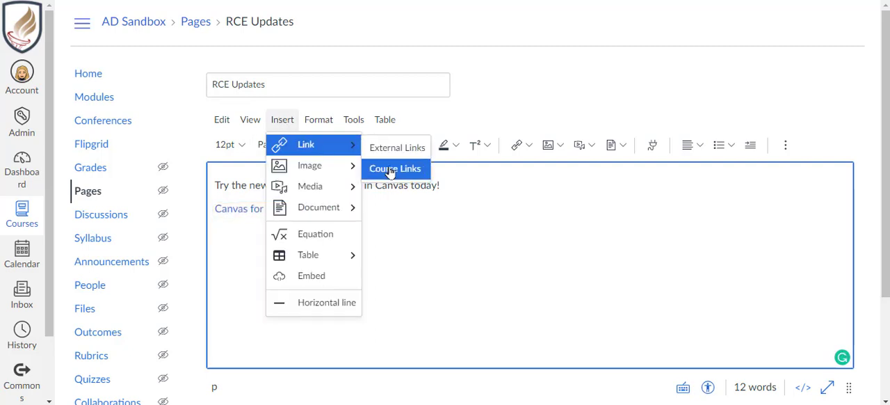
pyautogui.click(395, 168)
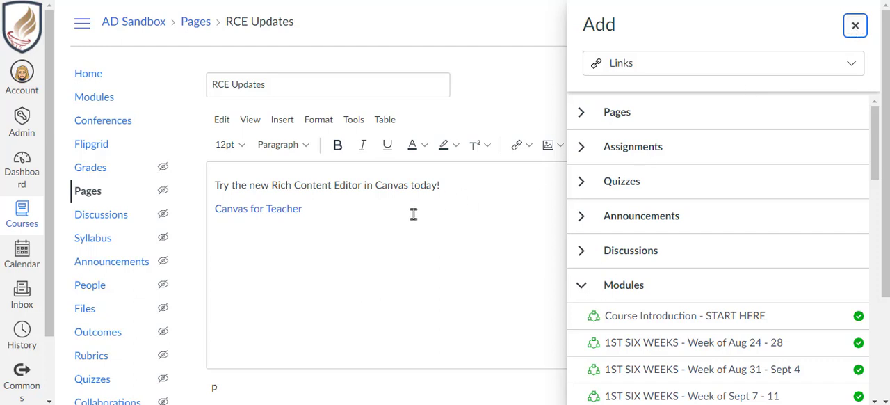
pyautogui.click(855, 25)
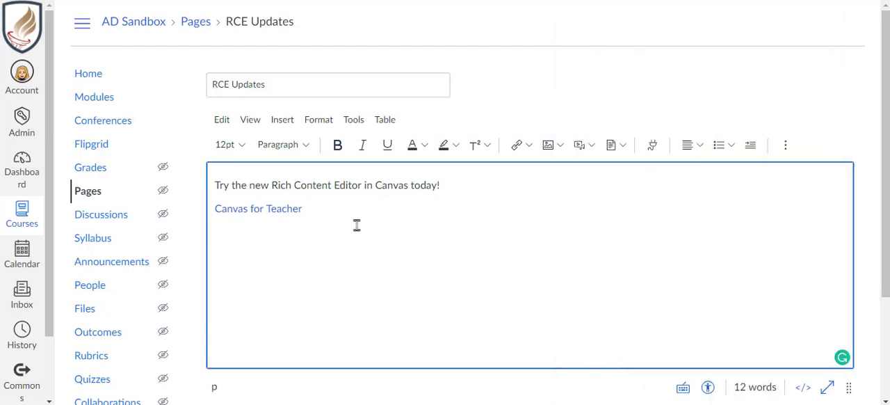
pyautogui.click(353, 120)
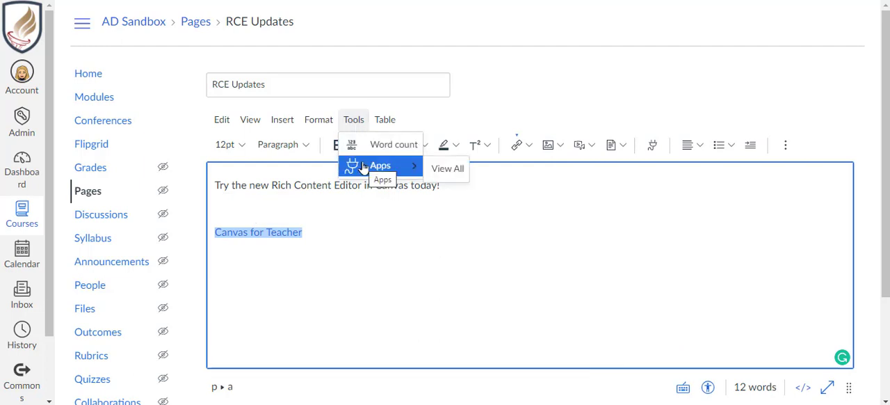
pyautogui.moveTo(448, 169)
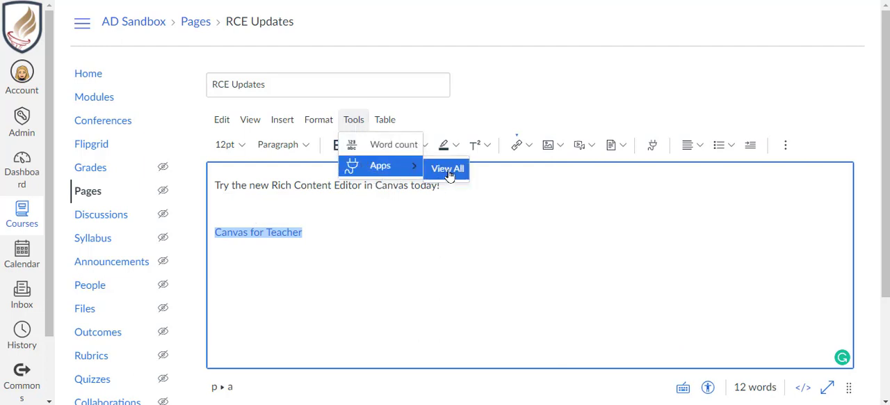
pyautogui.click(448, 168)
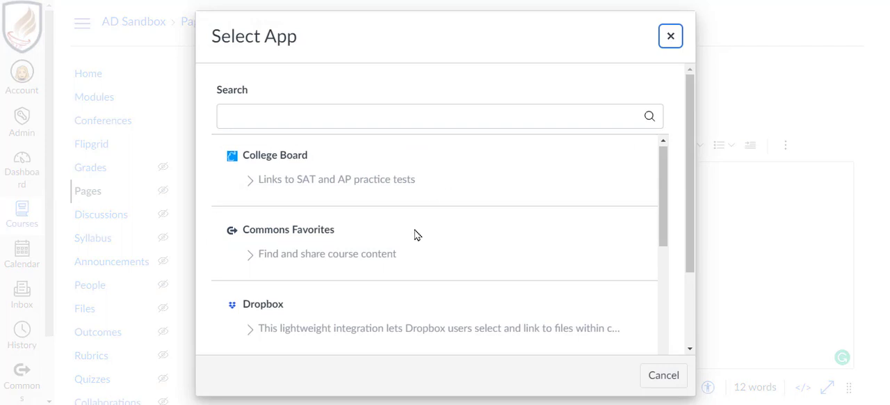
pyautogui.click(663, 375)
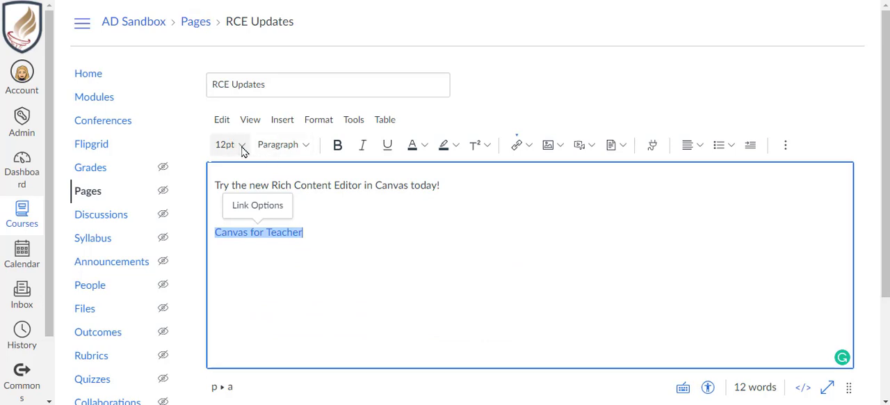
# Step: Browse the font size, paragraph style and text colour choices without changing anything
pyautogui.click(230, 144)
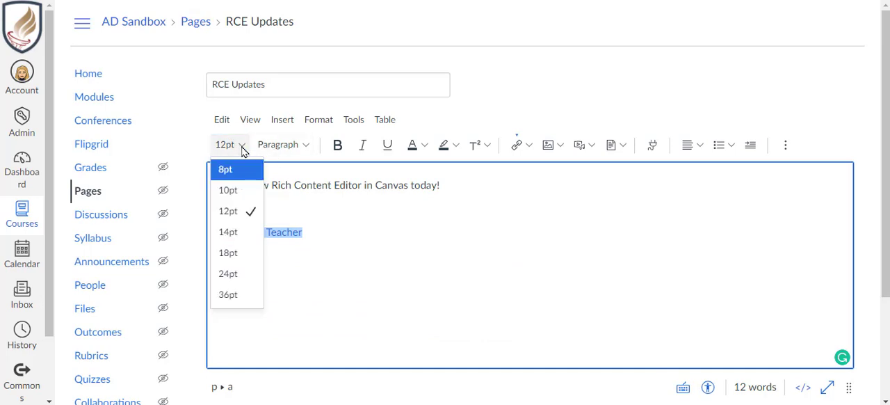
pyautogui.click(306, 145)
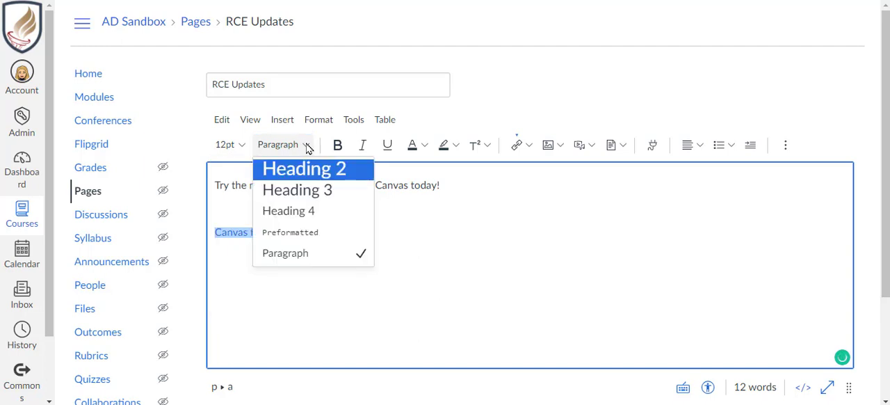
pyautogui.click(425, 145)
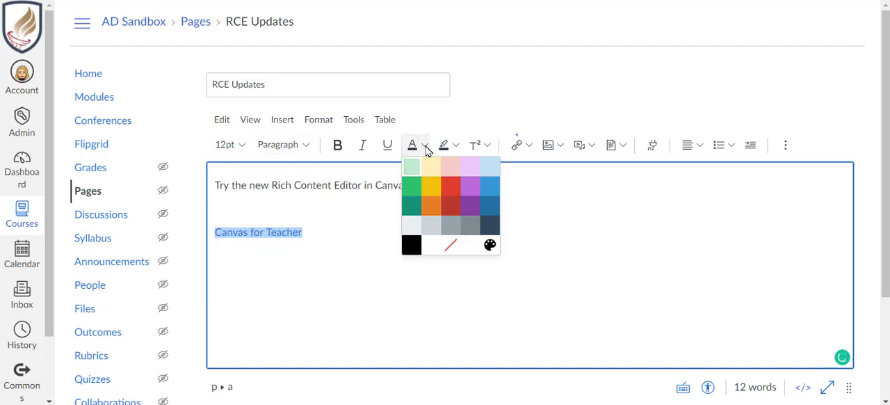
pyautogui.moveTo(553, 156)
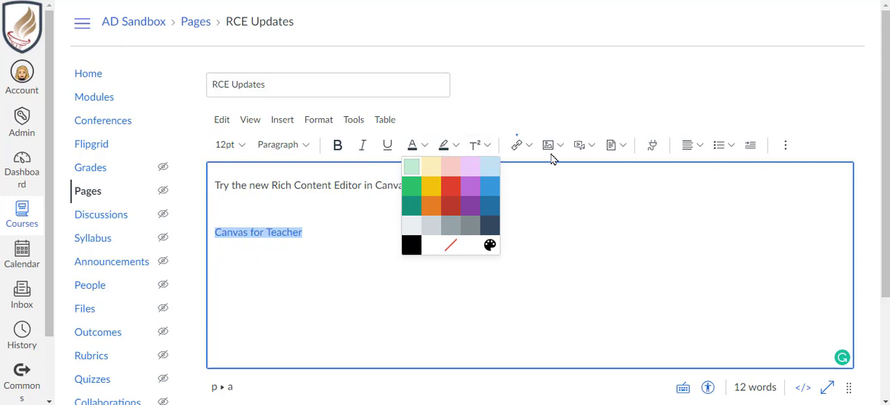
pyautogui.moveTo(652, 146)
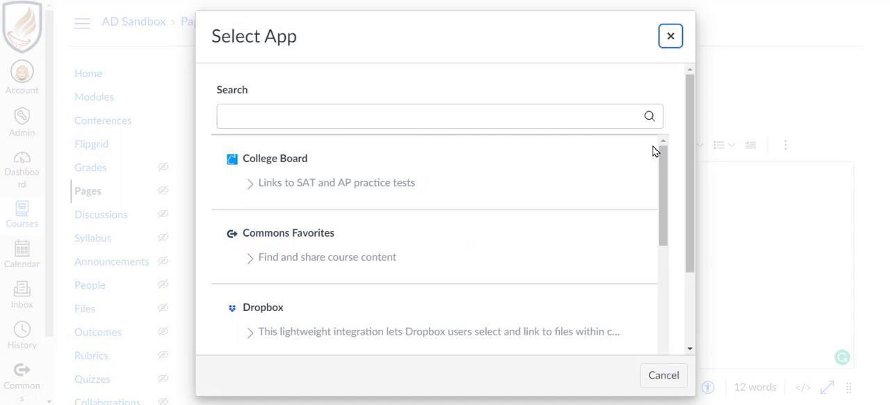
pyautogui.moveTo(657, 339)
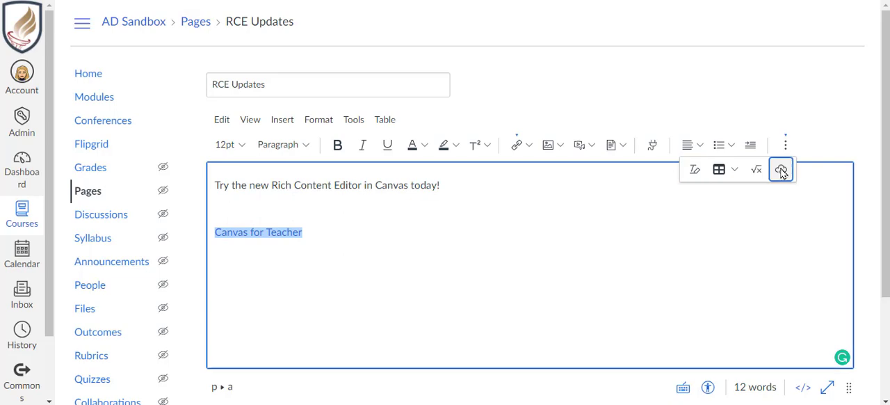
# Step: Embed the YouTube playlist via pasted iframe code, then show the Keyboard Shortcuts dialog
pyautogui.click(782, 170)
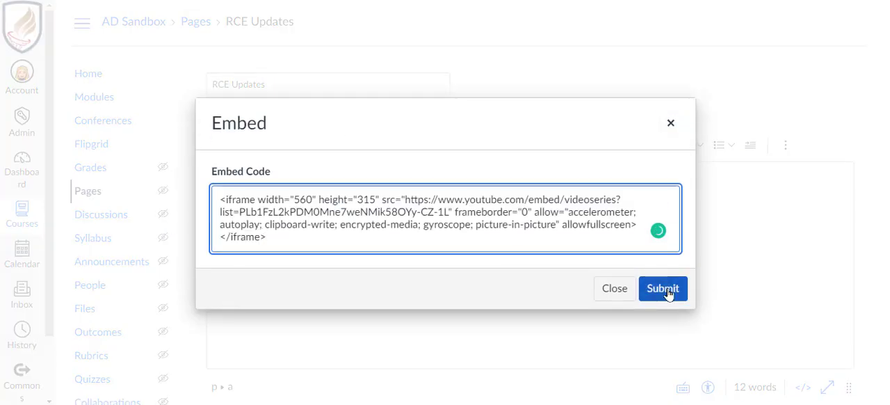
pyautogui.click(663, 288)
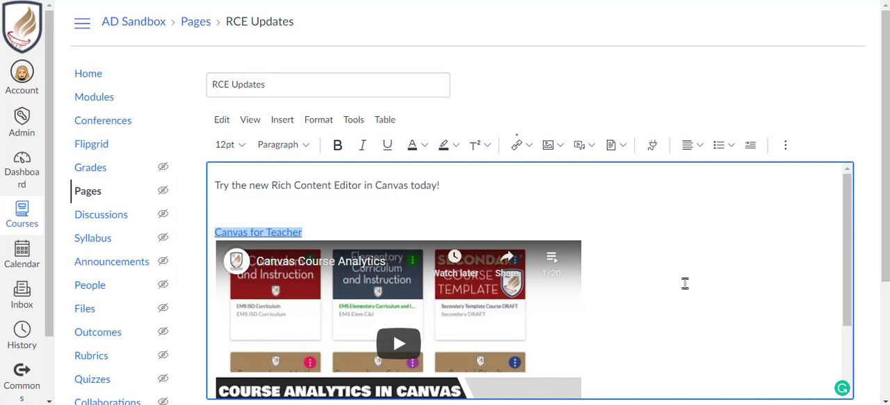
pyautogui.scroll(-3)
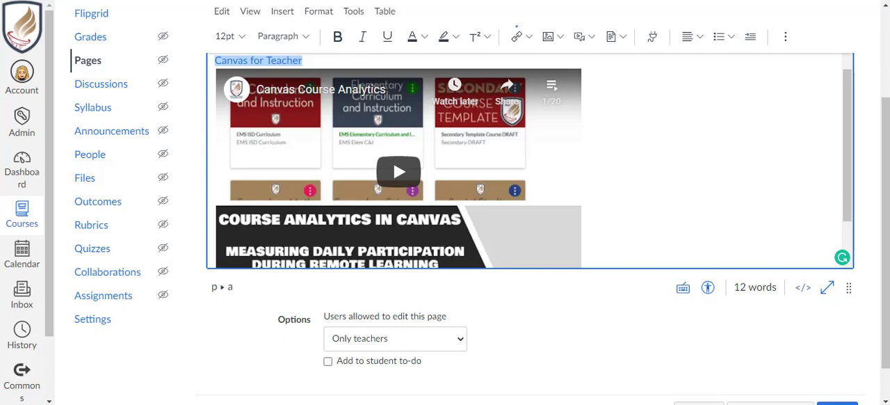
pyautogui.click(683, 287)
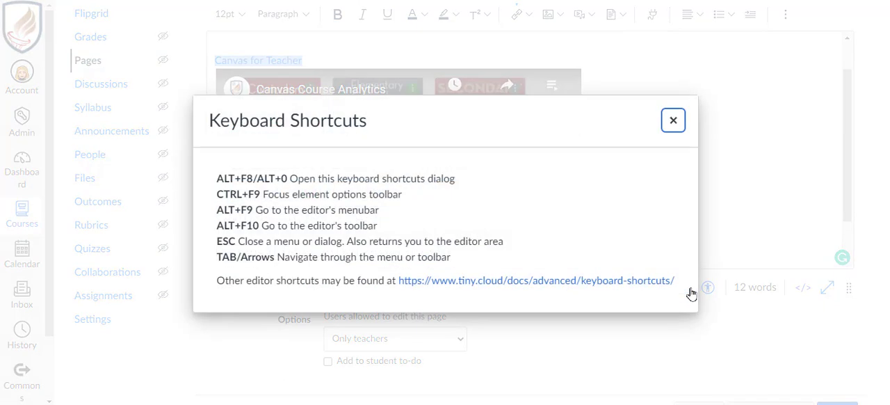
# Step: Run the Accessibility Checker (no issues), view the raw HTML, and return to the rich editor
pyautogui.click(674, 120)
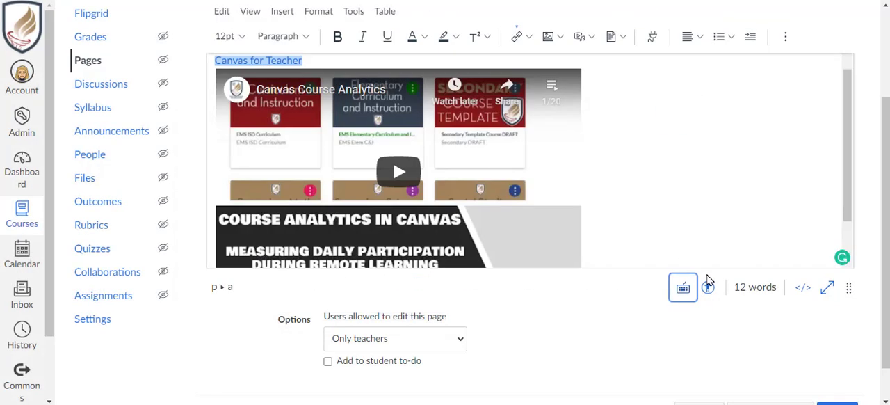
pyautogui.click(708, 287)
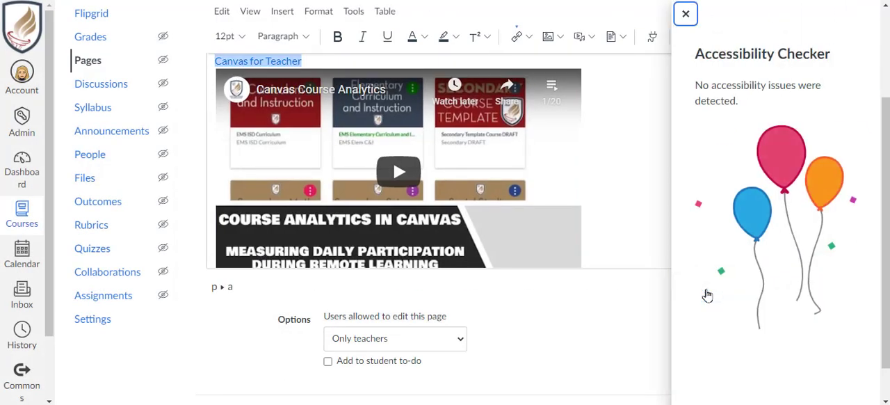
pyautogui.click(684, 14)
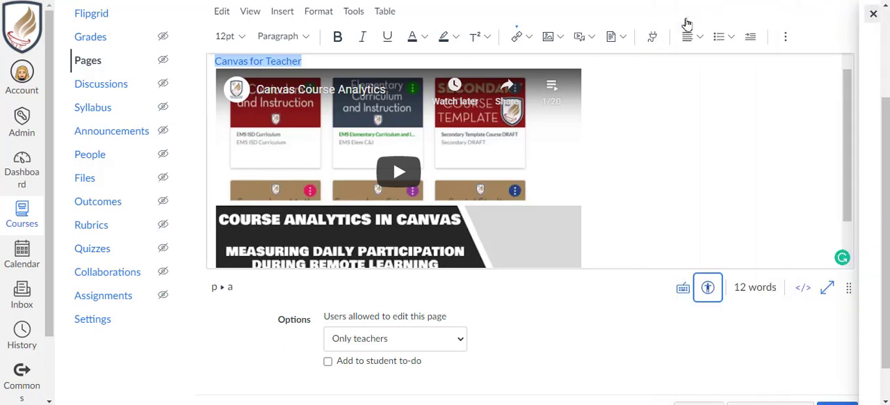
pyautogui.moveTo(754, 287)
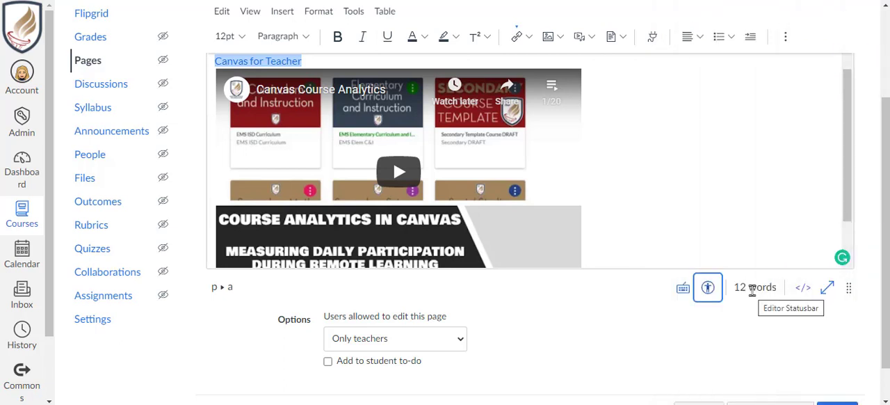
pyautogui.moveTo(804, 287)
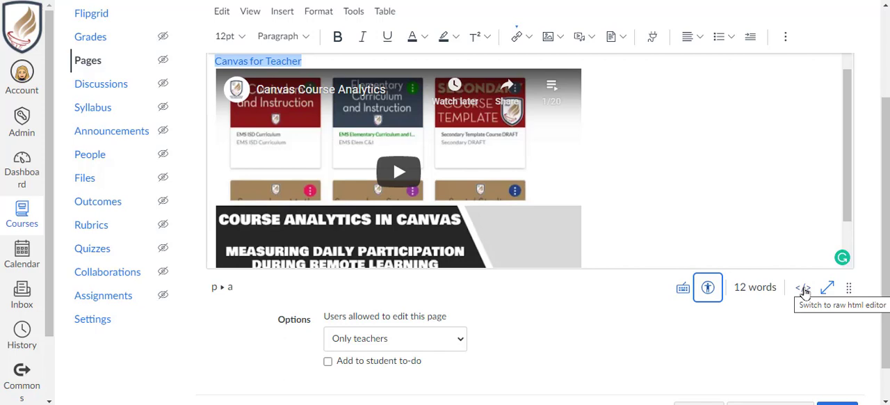
pyautogui.click(805, 287)
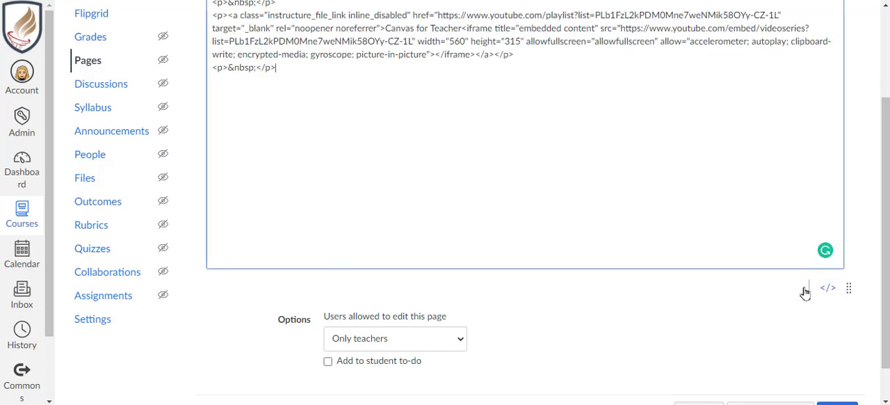
pyautogui.click(828, 287)
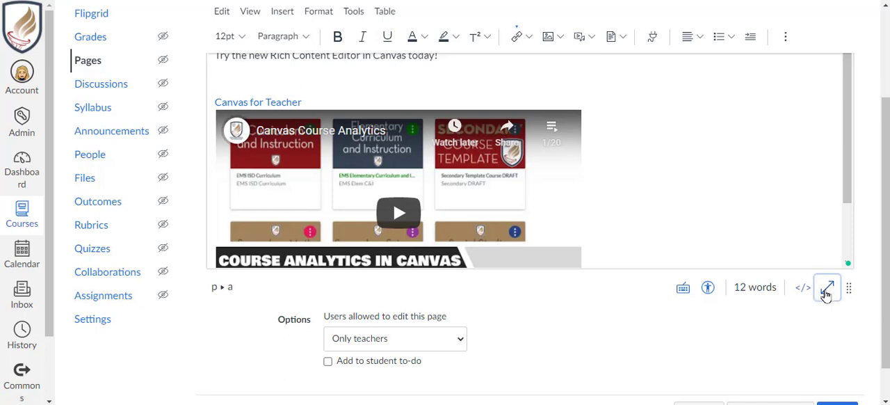
# Step: Toggle fullscreen and scroll down to the Save & Publish and Save buttons
pyautogui.click(828, 287)
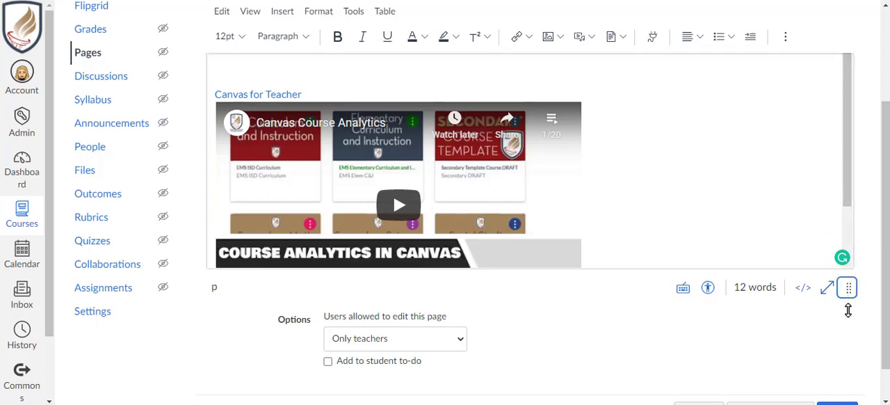
pyautogui.scroll(-3)
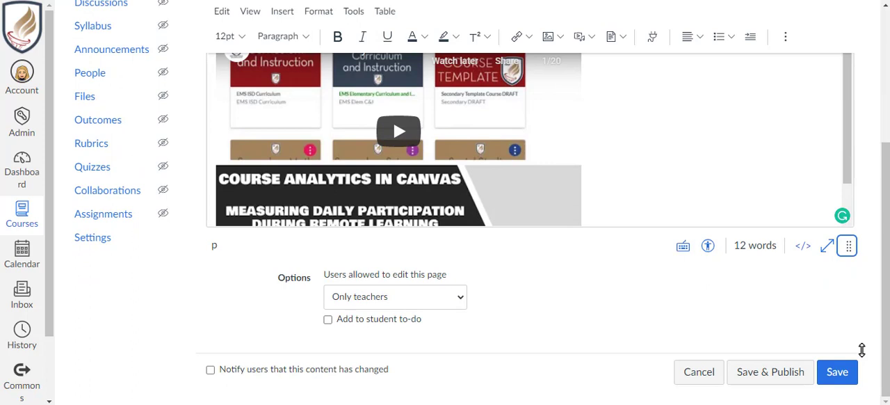
pyautogui.scroll(-3)
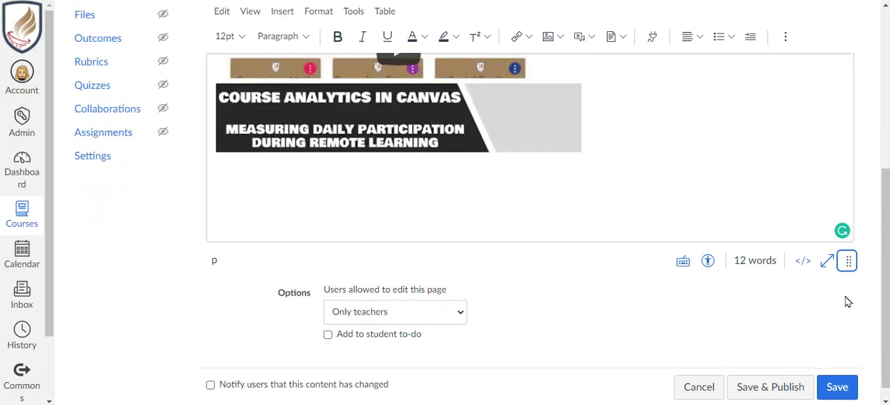